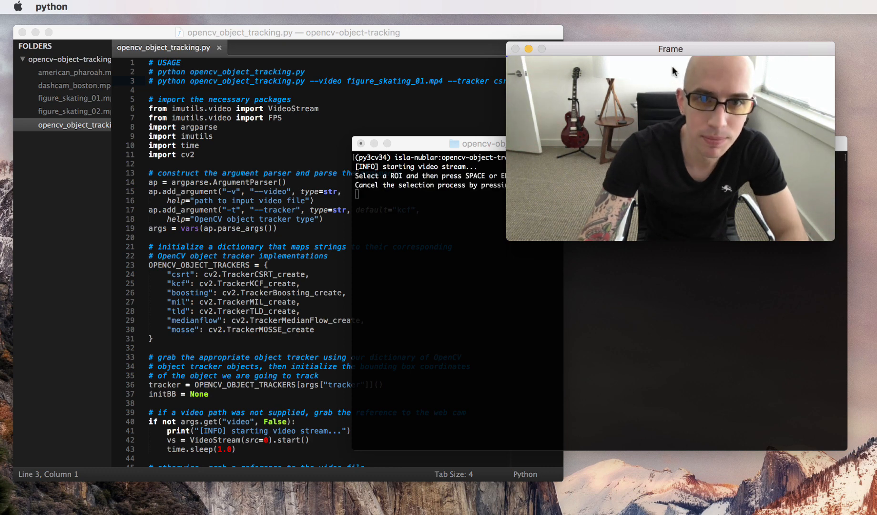
Step: Drag a region-of-interest rectangle from the top of the head to the chin in the Frame window
{"action": "left_click_drag", "start_coordinate": [673, 63], "coordinate": [721, 124]}
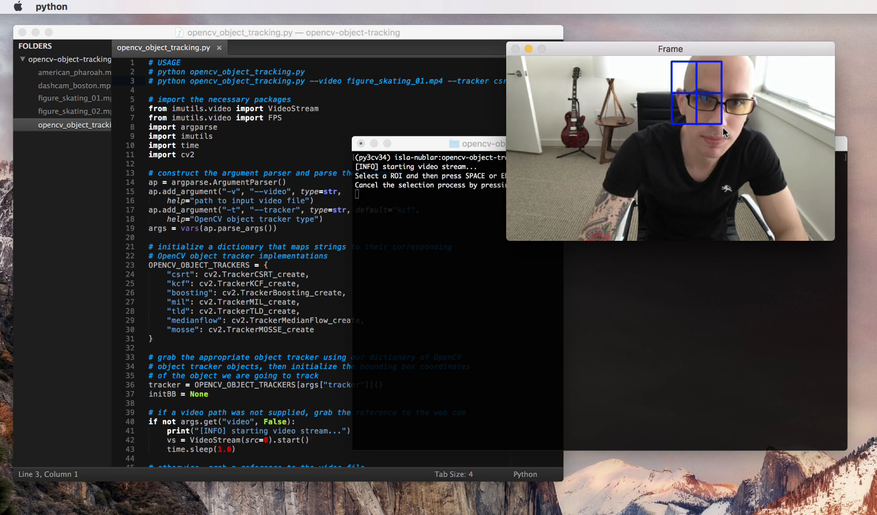